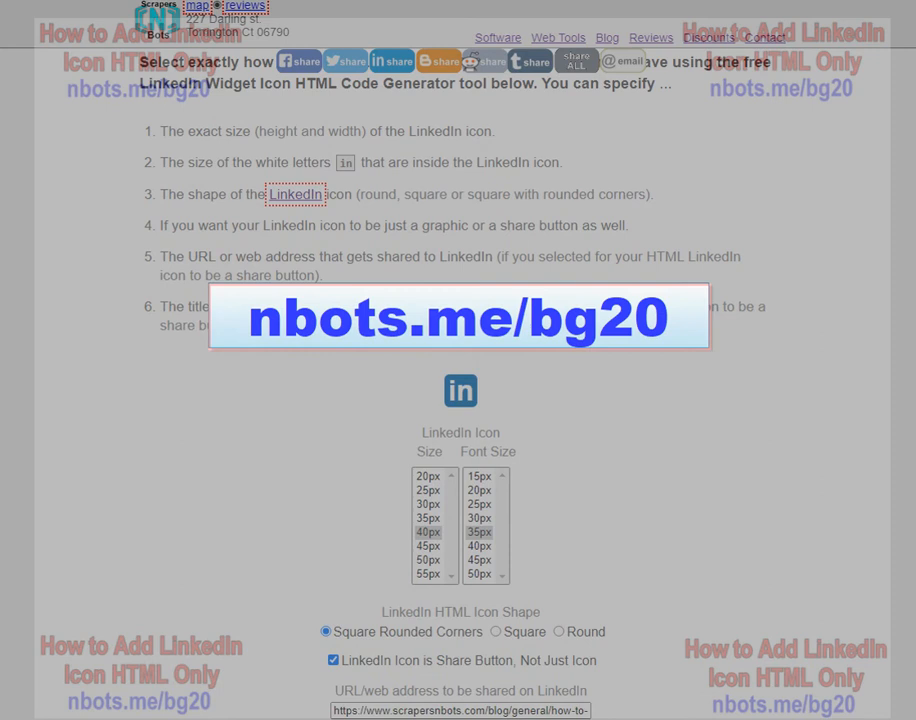
# Scroll past the instructions to the icon size, shape, URL and title settings.
pyautogui.scroll(-3)
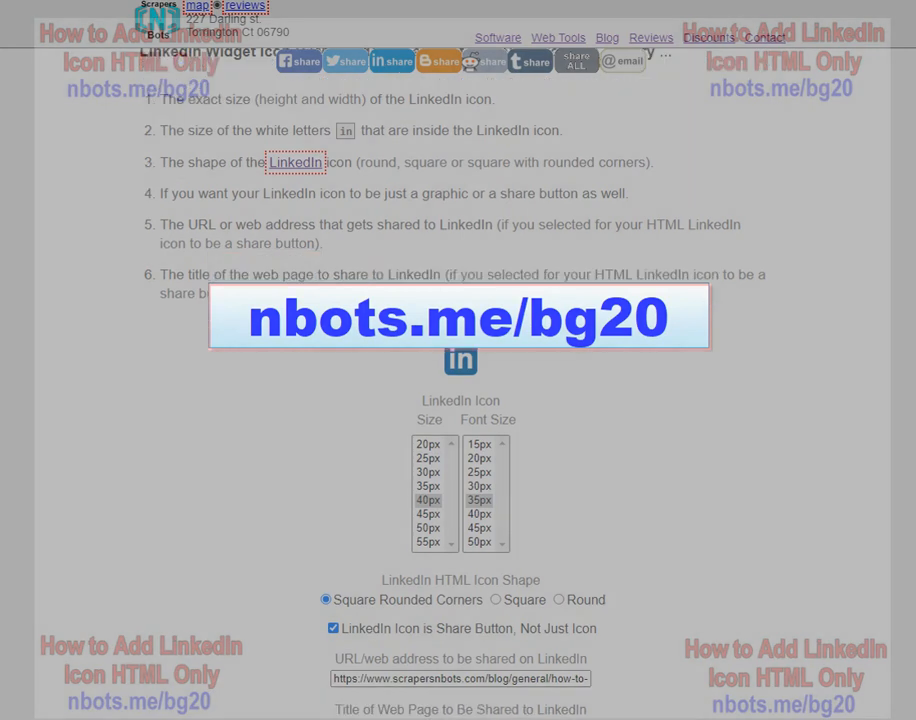
pyautogui.scroll(-3)
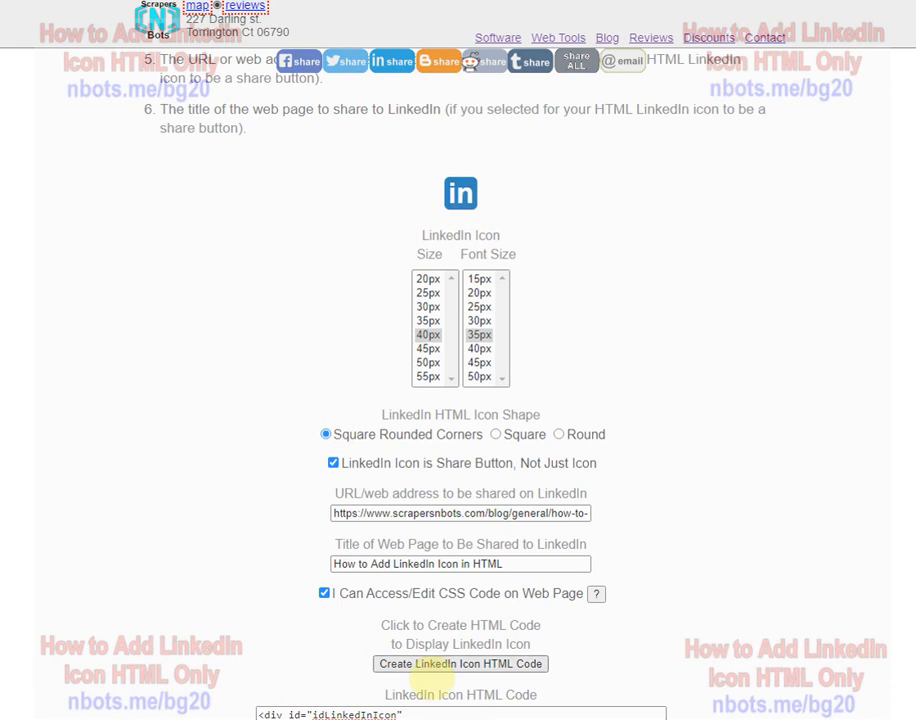
# Set the icon size to 40px and the font size to 40px.
pyautogui.click(460, 664)
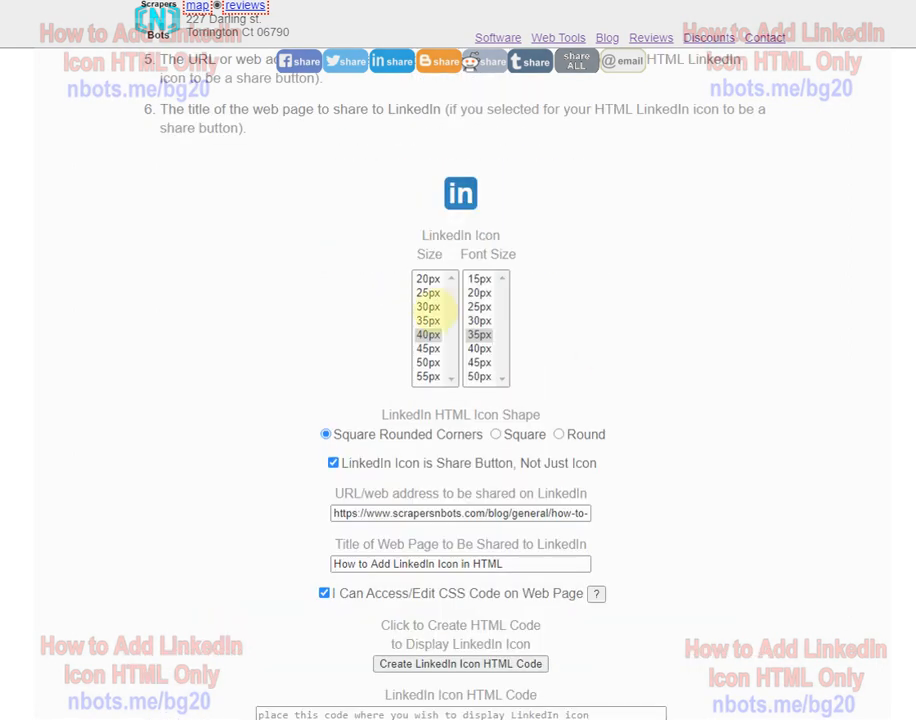
pyautogui.click(428, 376)
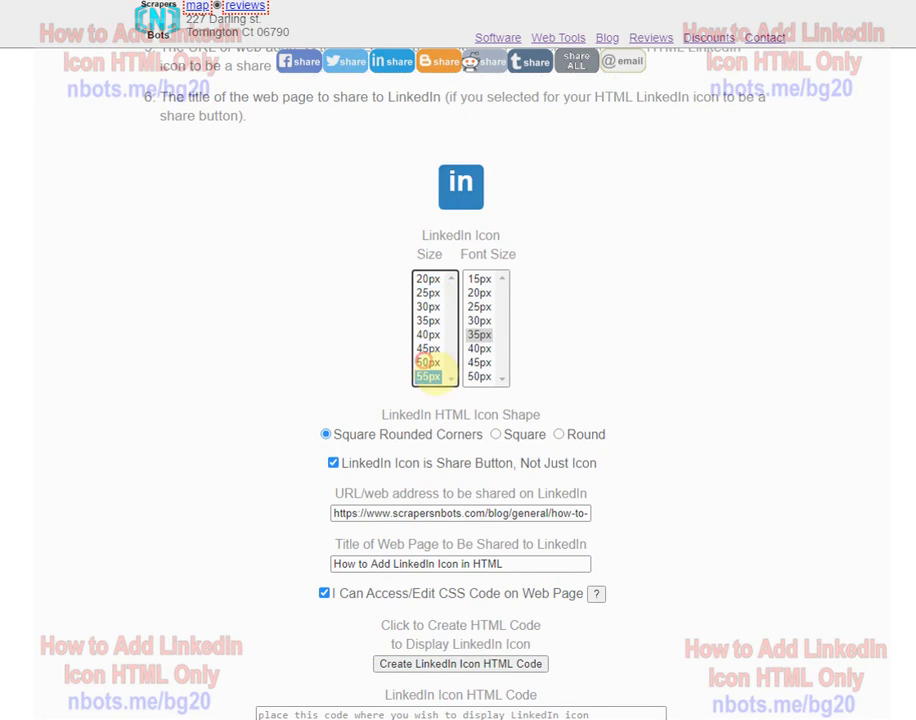
pyautogui.click(428, 334)
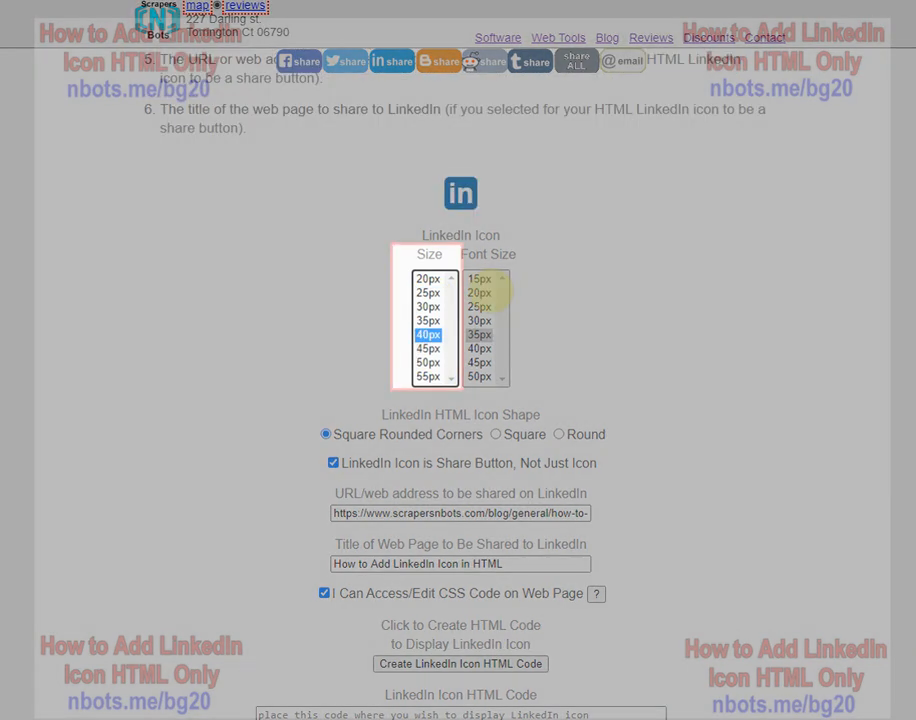
pyautogui.click(480, 376)
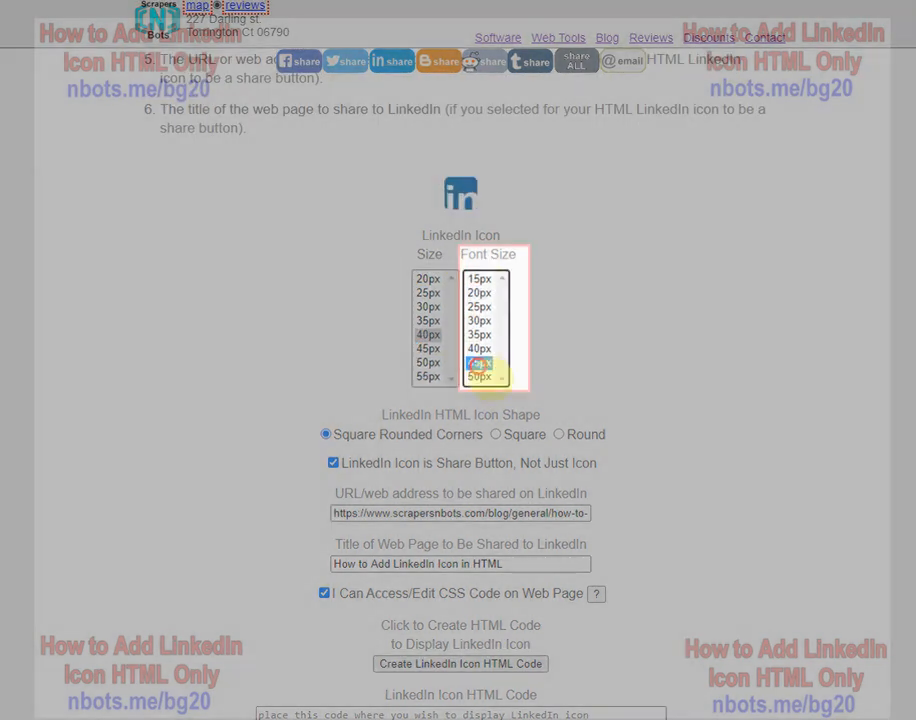
pyautogui.click(480, 348)
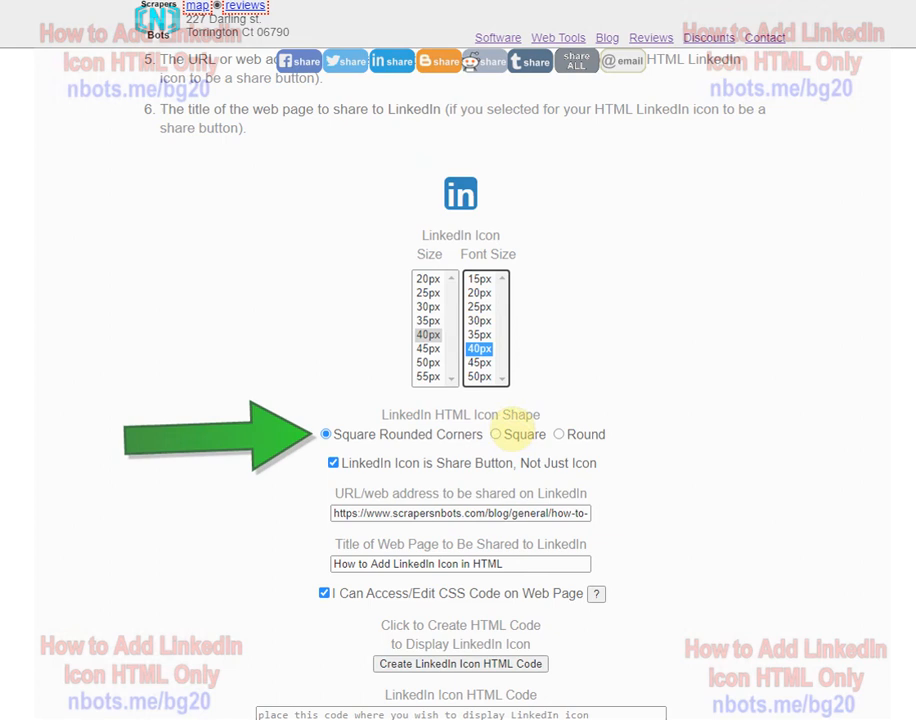
# Try the plain Square shape, then settle on Square Rounded Corners.
pyautogui.click(496, 434)
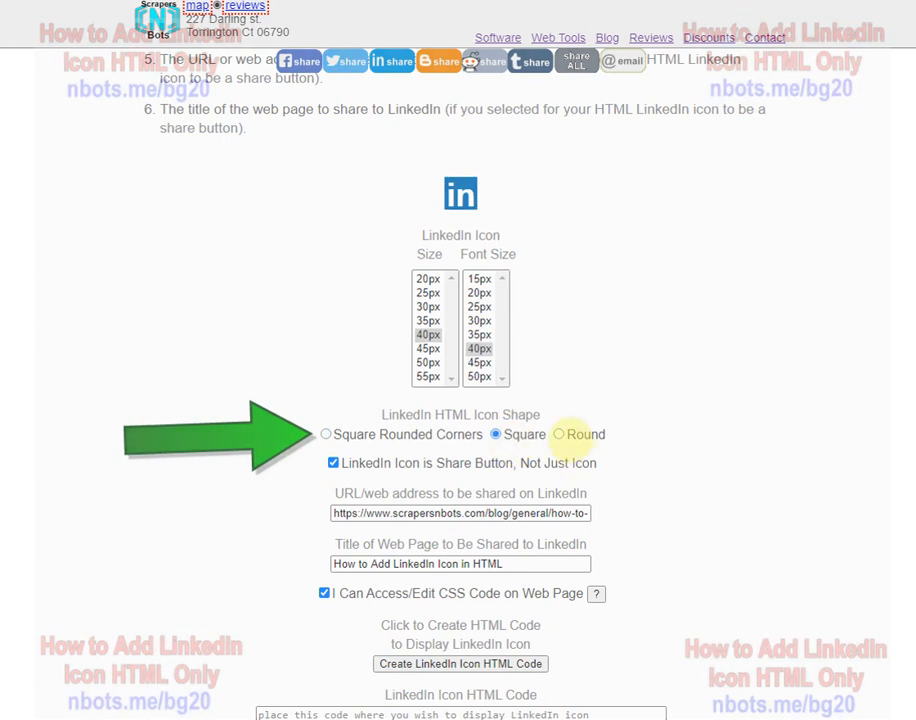
pyautogui.click(326, 434)
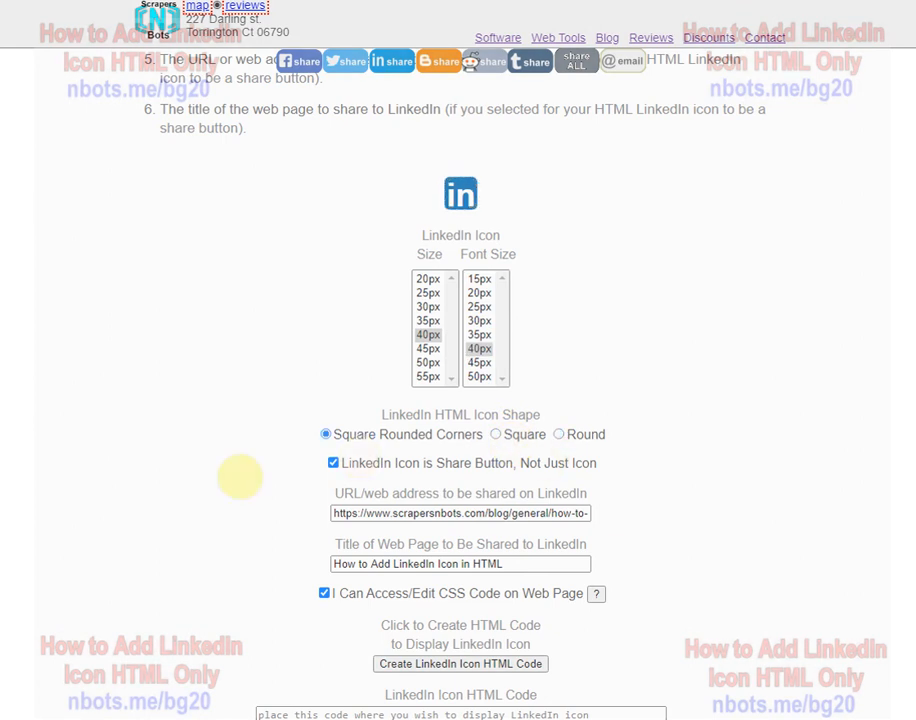
pyautogui.moveTo(364, 462)
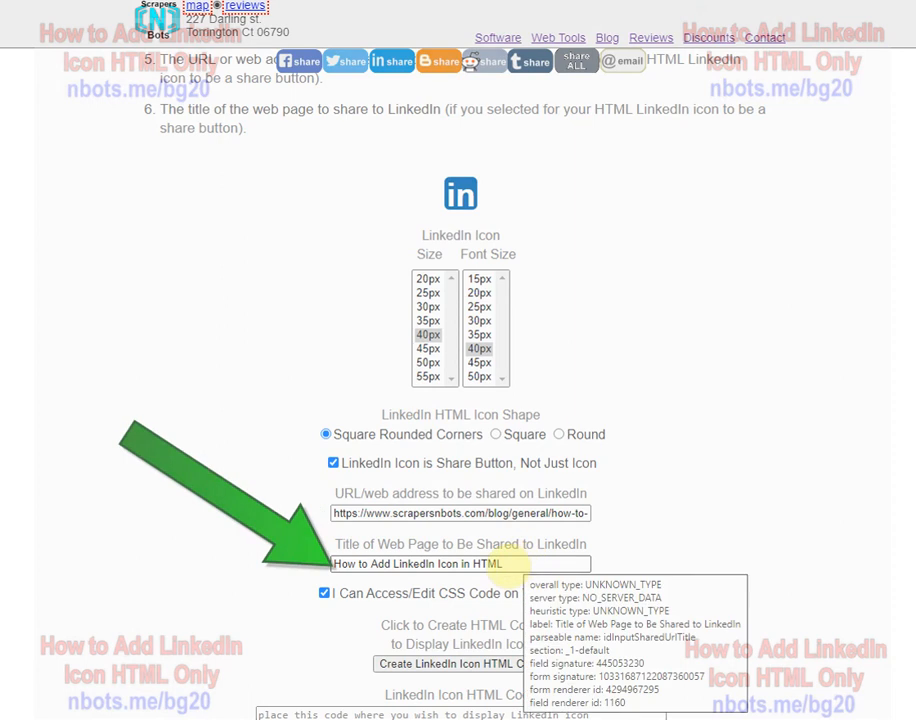
pyautogui.click(460, 564)
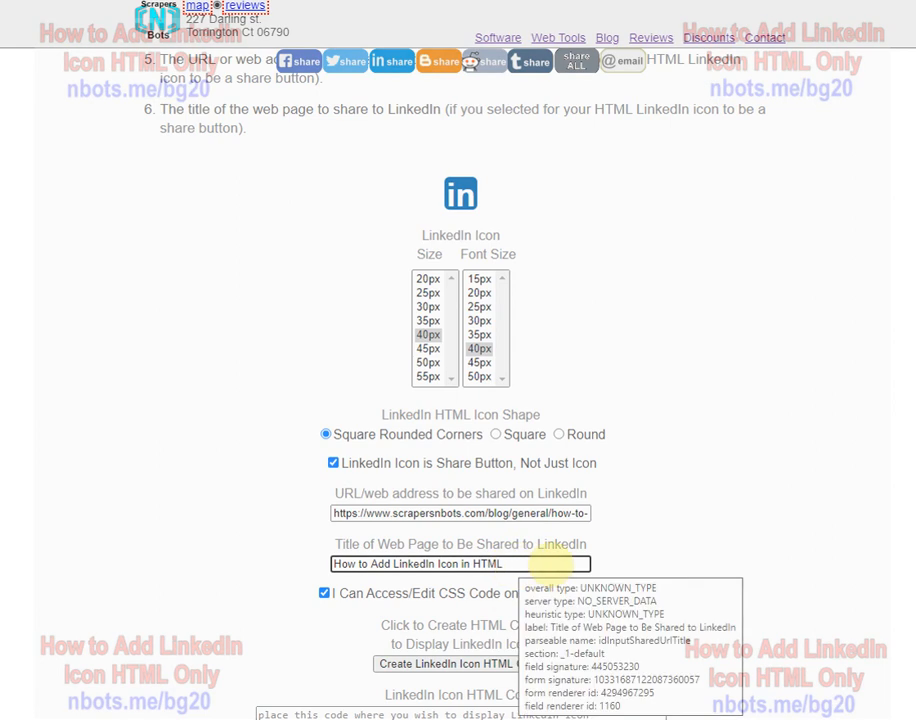
pyautogui.moveTo(770, 440)
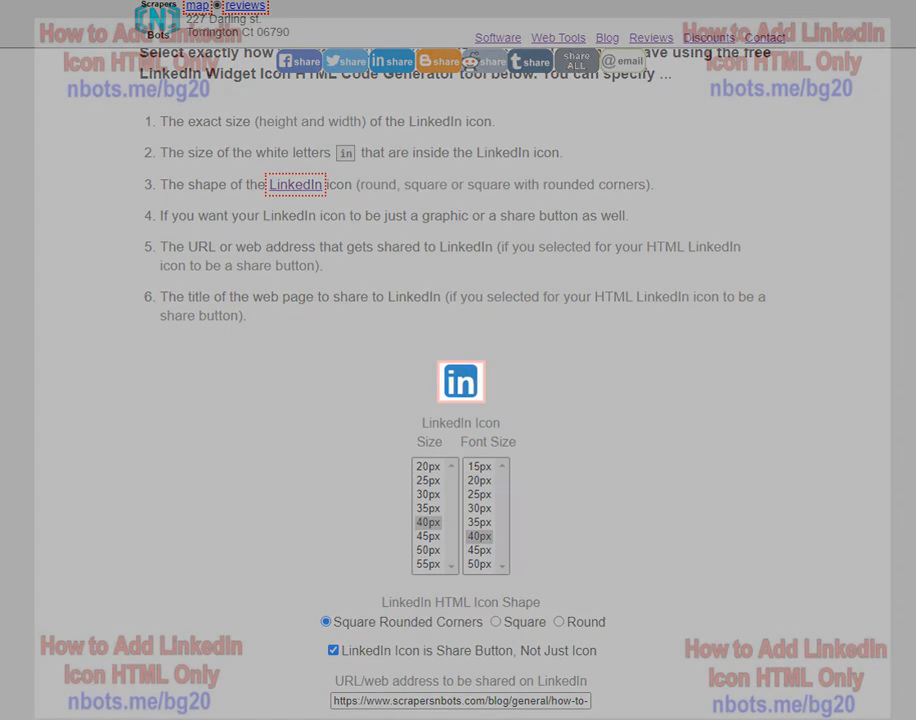
pyautogui.scroll(-3)
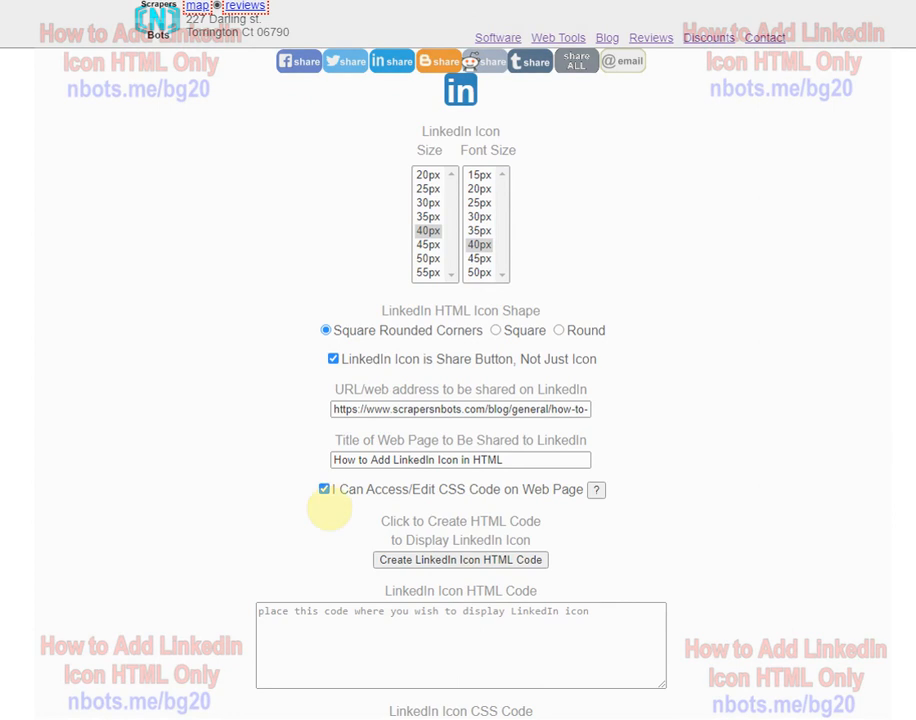
pyautogui.click(324, 488)
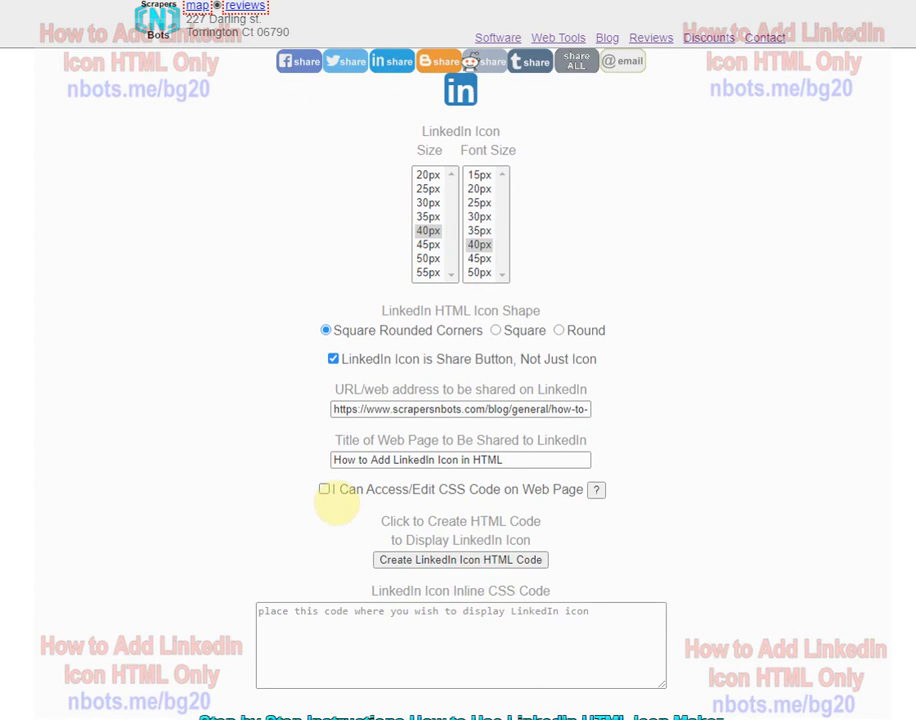
pyautogui.click(324, 488)
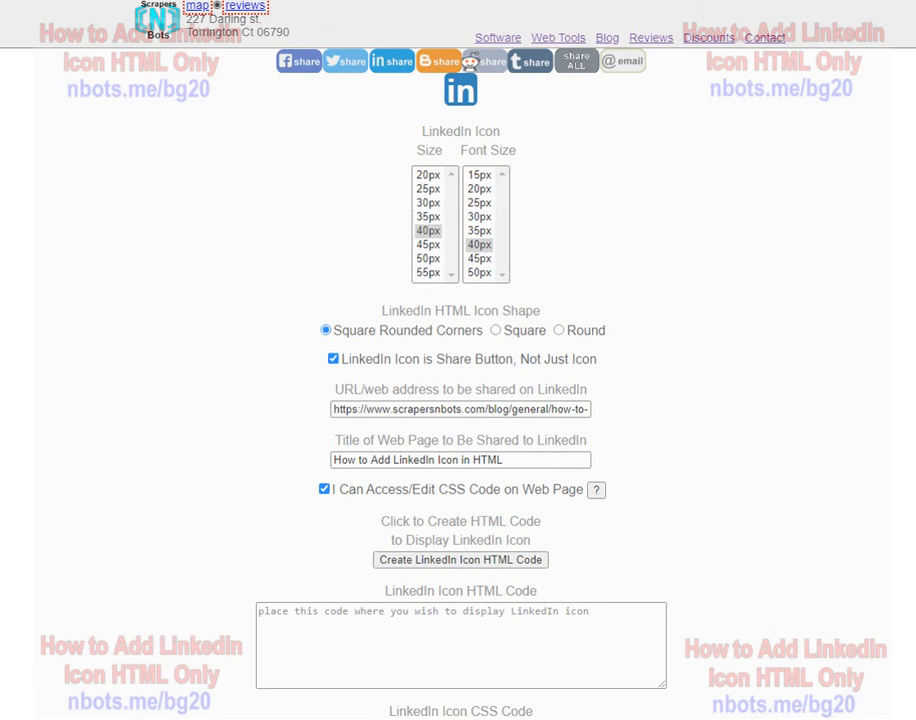
pyautogui.scroll(-3)
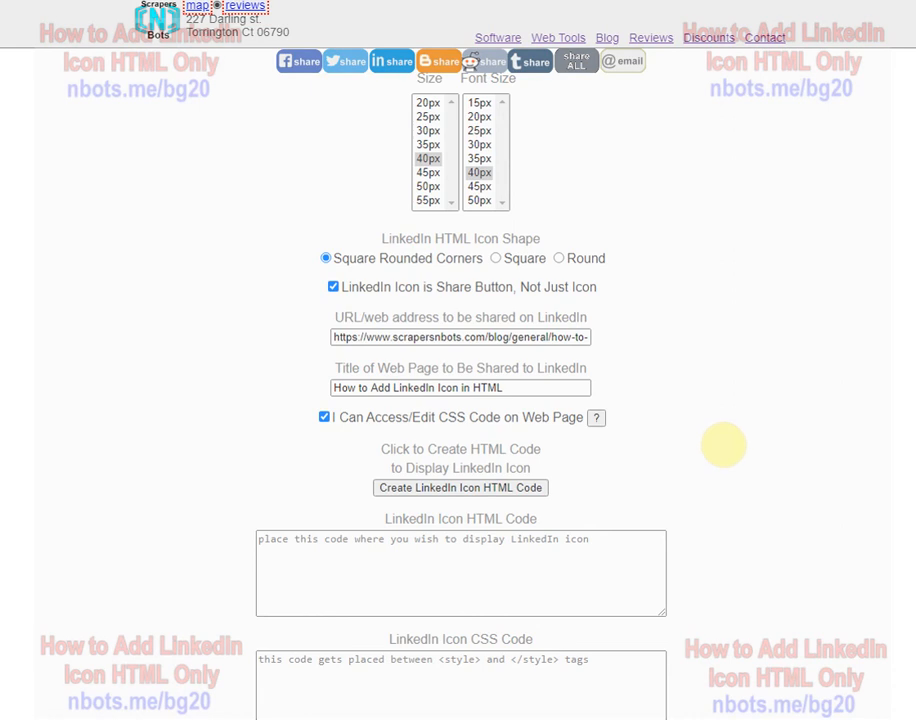
pyautogui.moveTo(680, 440)
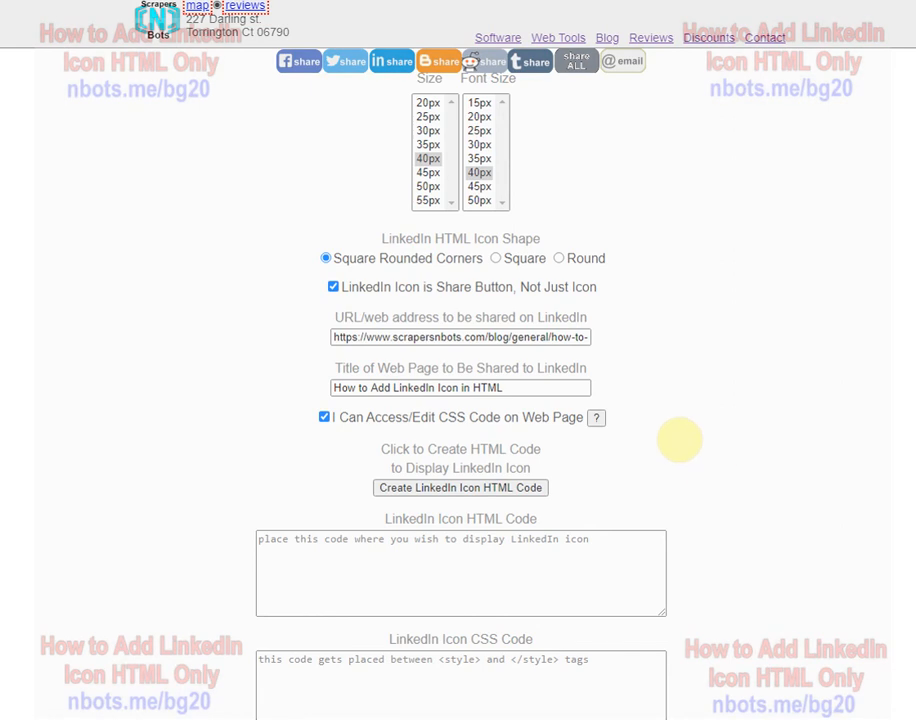
pyautogui.moveTo(690, 436)
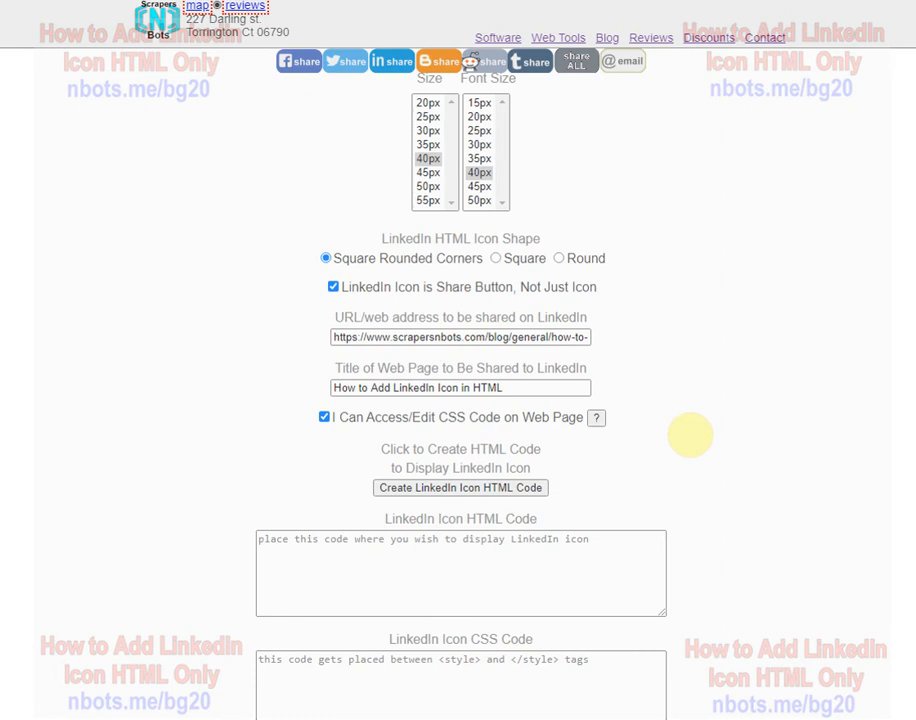
pyautogui.moveTo(712, 420)
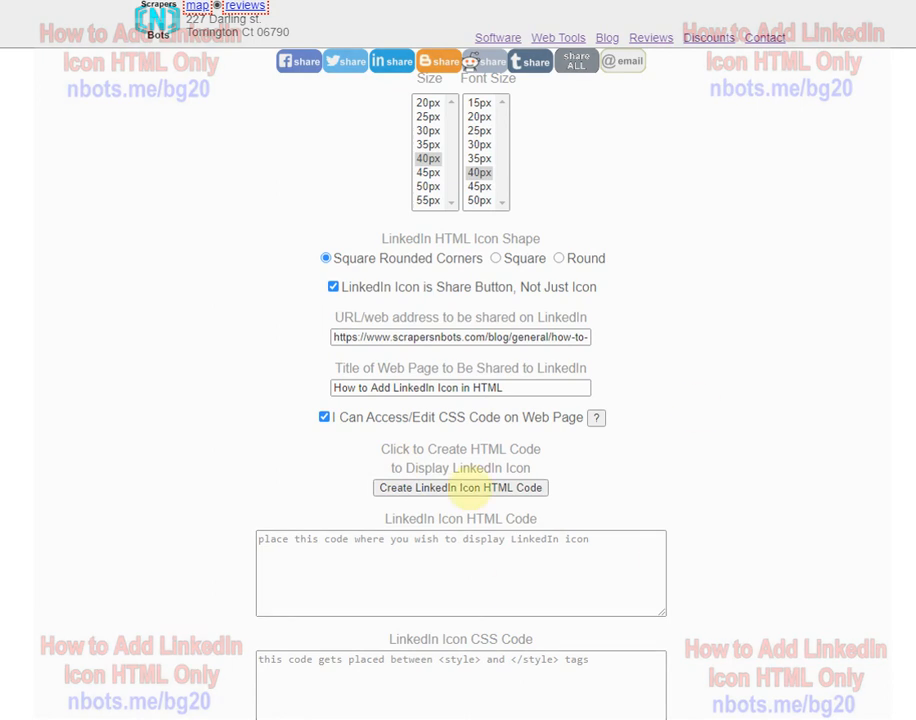
# Generate the LinkedIn icon HTML and CSS code and copy the HTML.
pyautogui.click(460, 488)
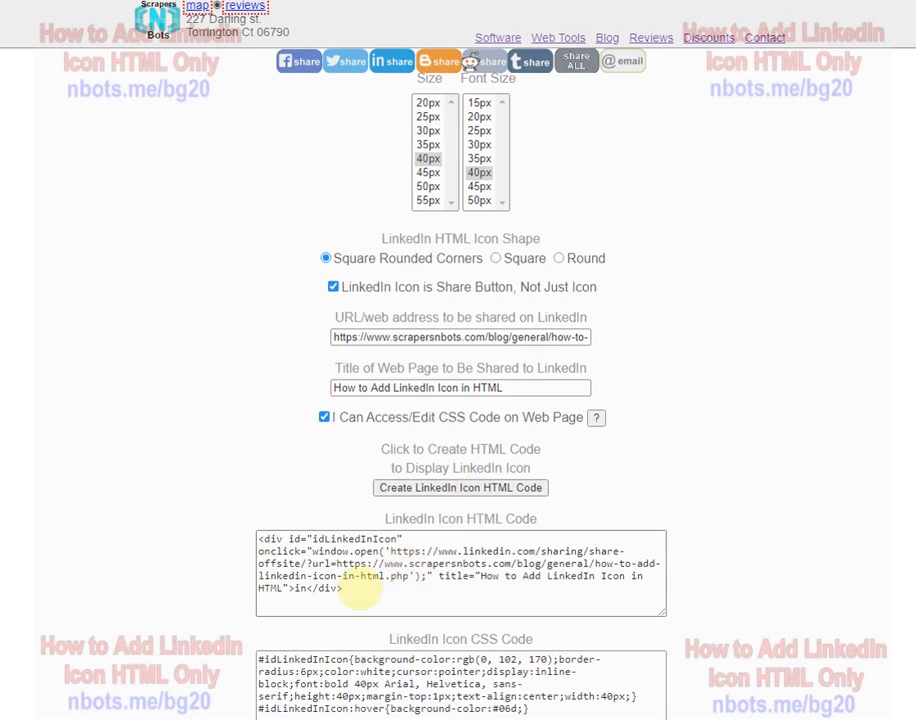
pyautogui.click(460, 488)
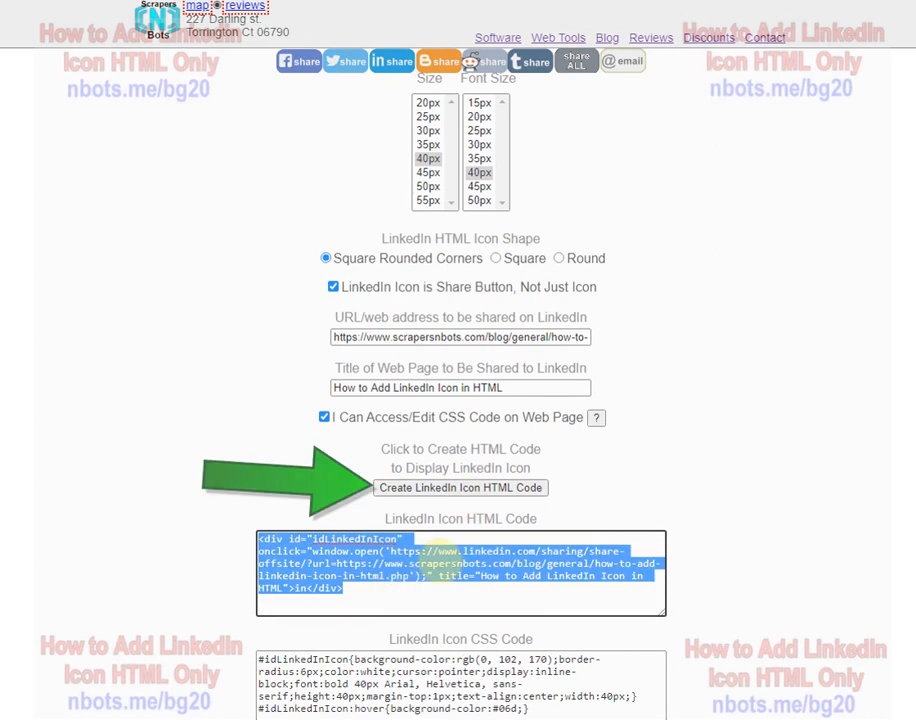
pyautogui.click(126, 8)
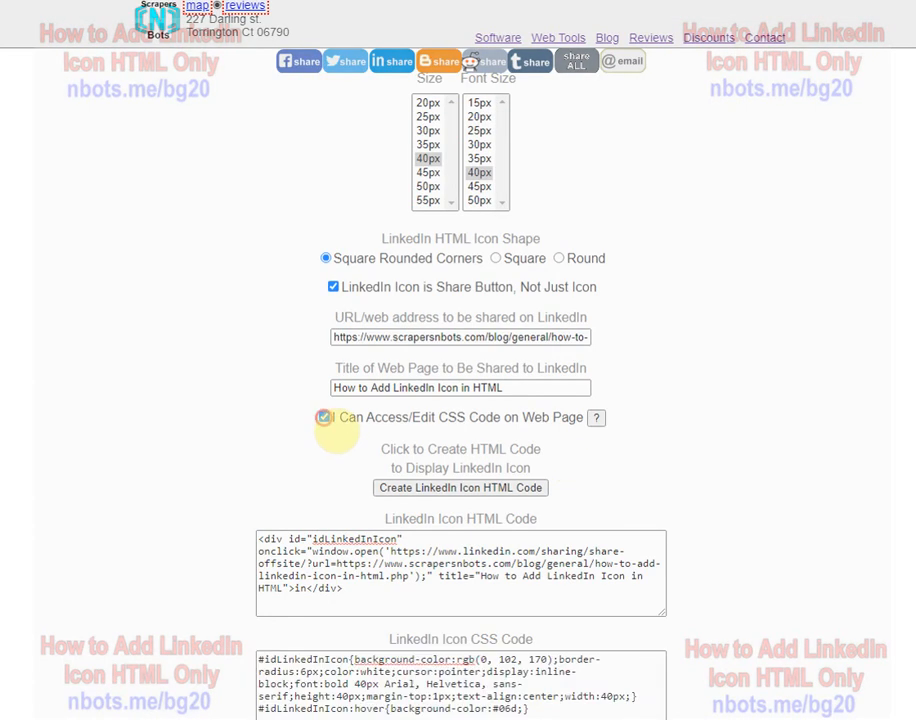
# Paste the generated HTML and CSS code into the page in the HTML editor.
pyautogui.click(324, 418)
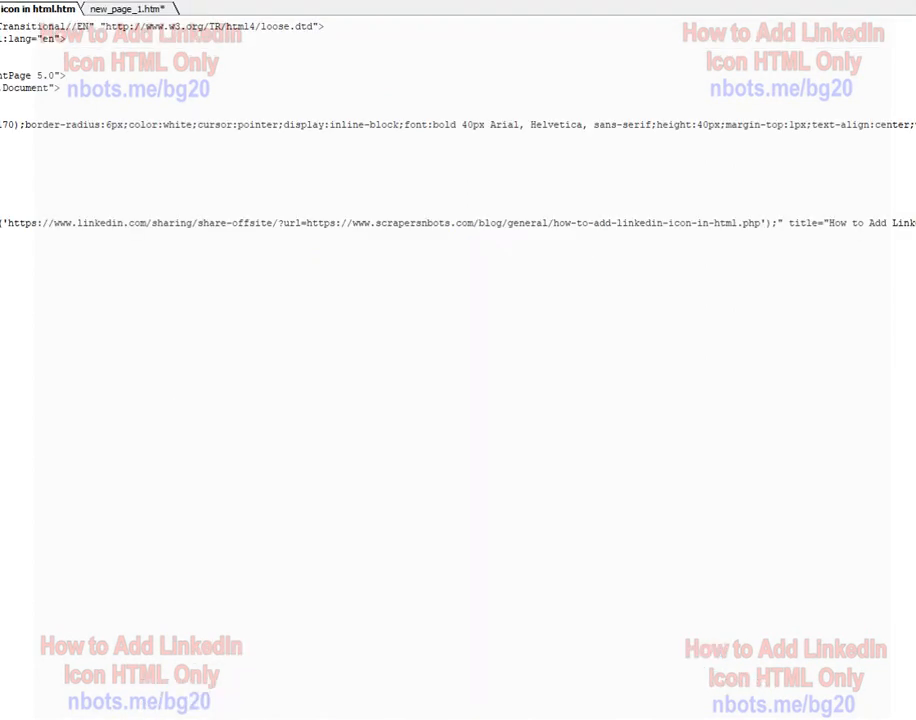
pyautogui.click(124, 8)
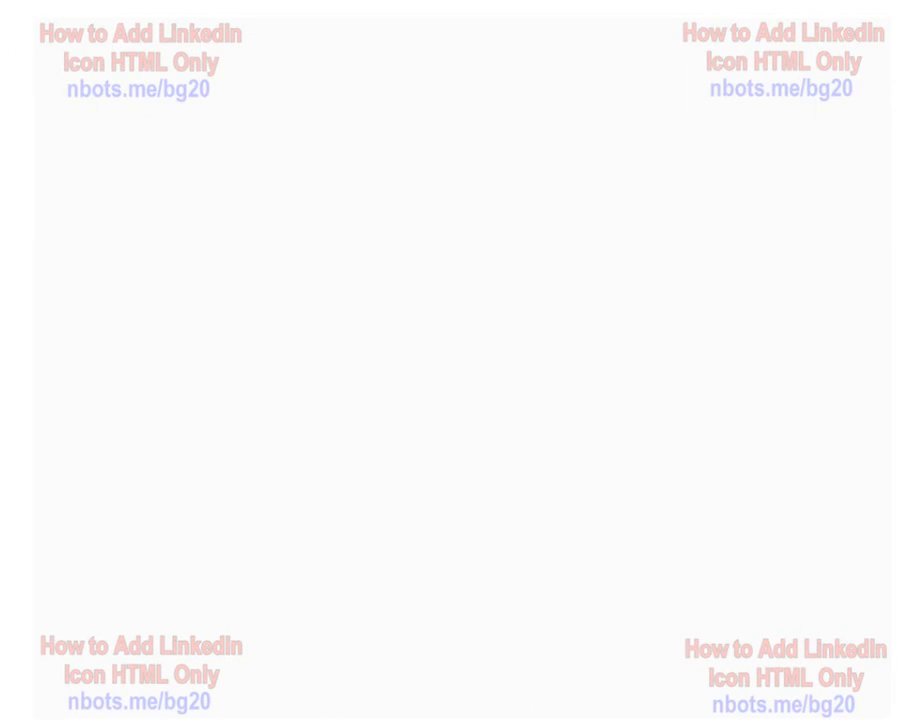